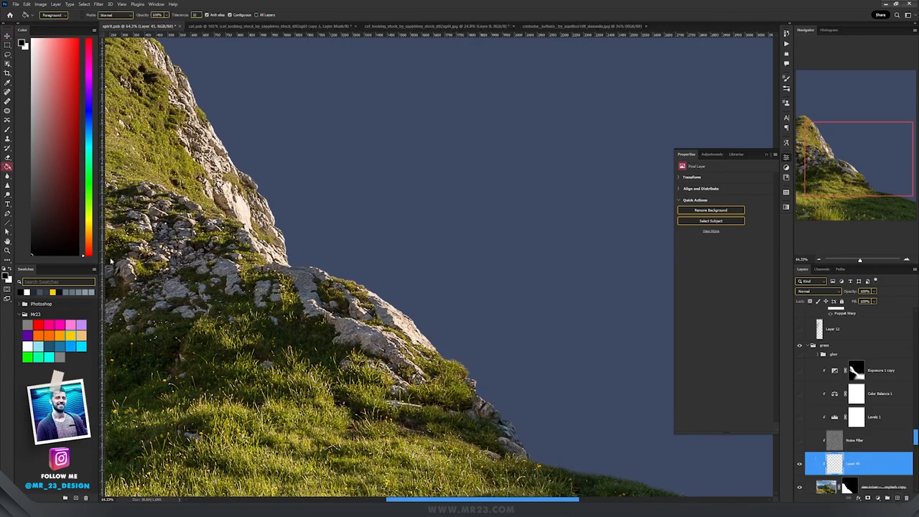
# Fill a new layer, add noise via Filter > Noise, and set its blend mode over the cliff
pyautogui.click(9, 155)
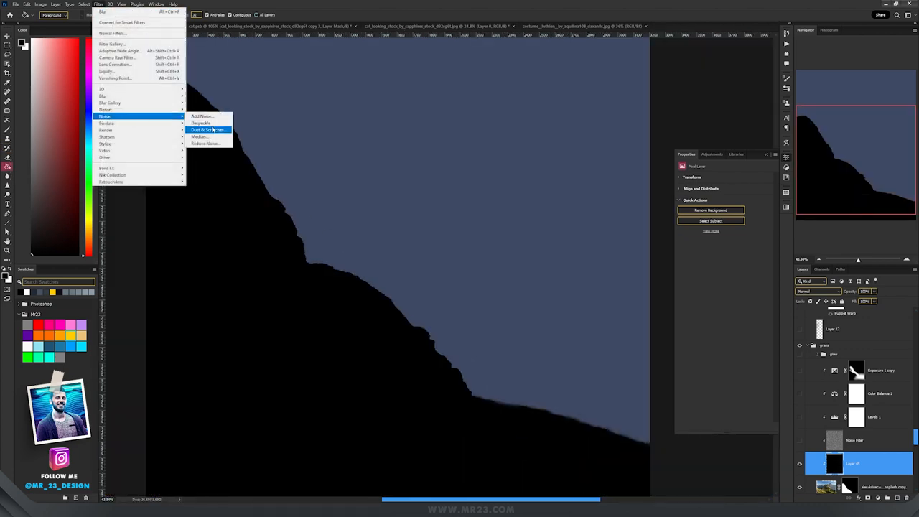
pyautogui.click(205, 116)
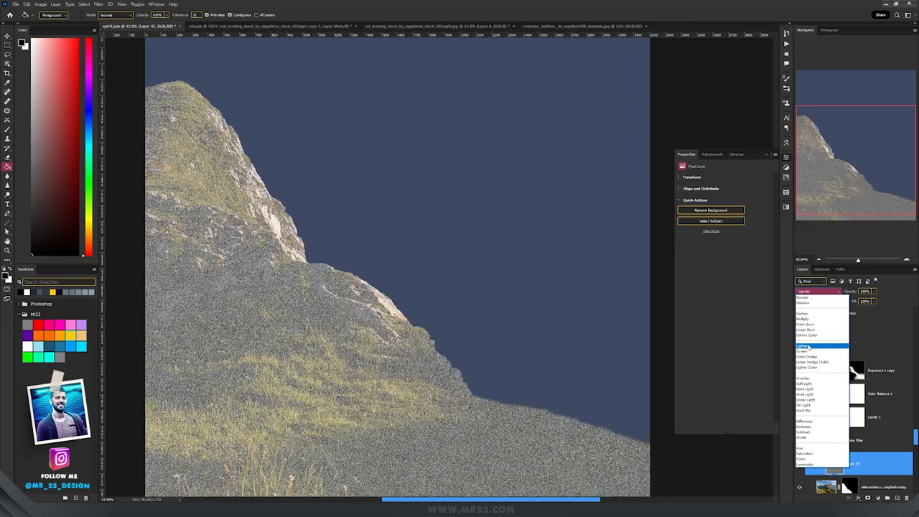
pyautogui.click(97, 4)
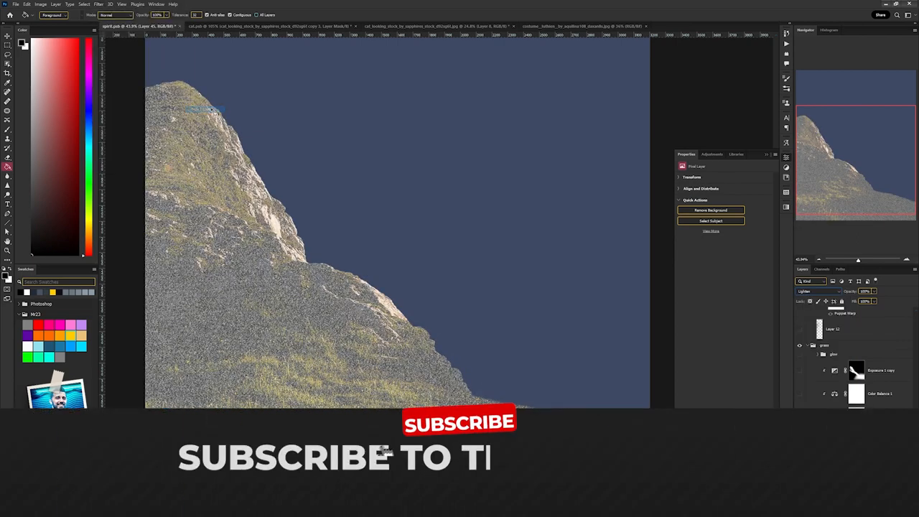
pyautogui.click(97, 4)
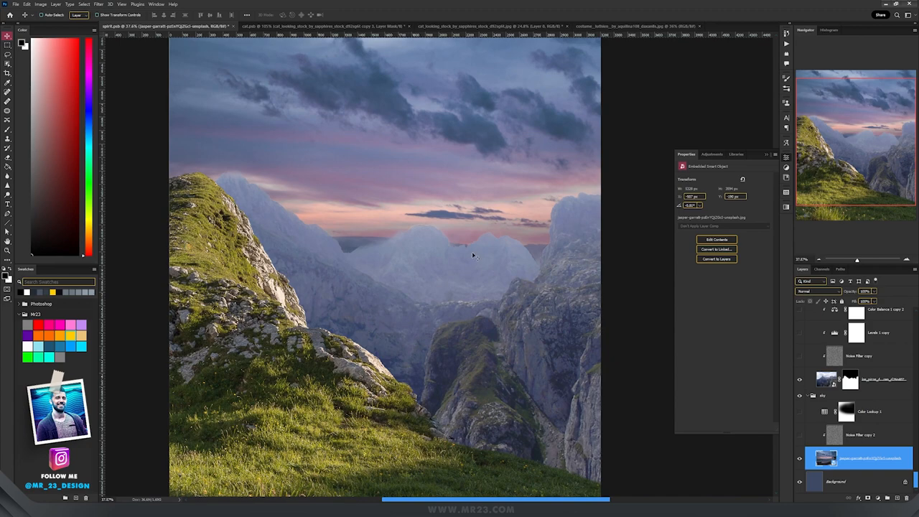
# Create a new adjustment layer above the cliff from the Layers panel button
pyautogui.click(848, 433)
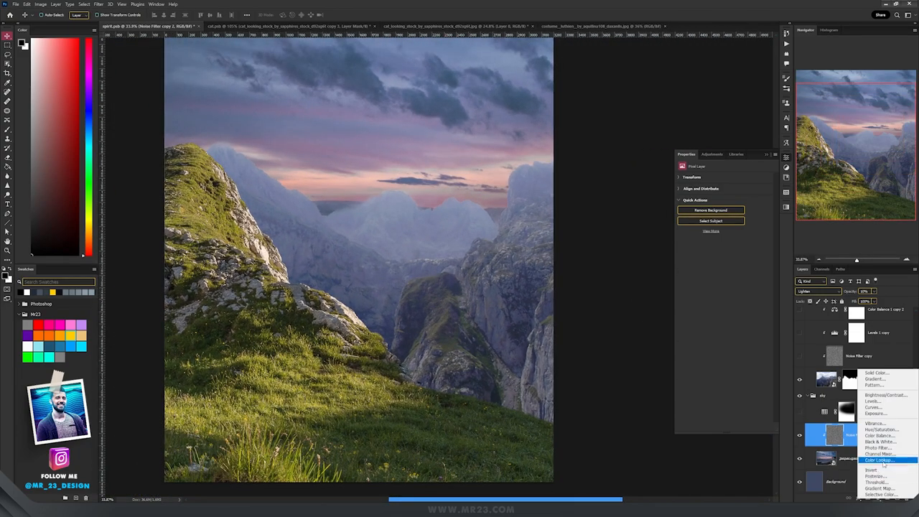
pyautogui.click(873, 461)
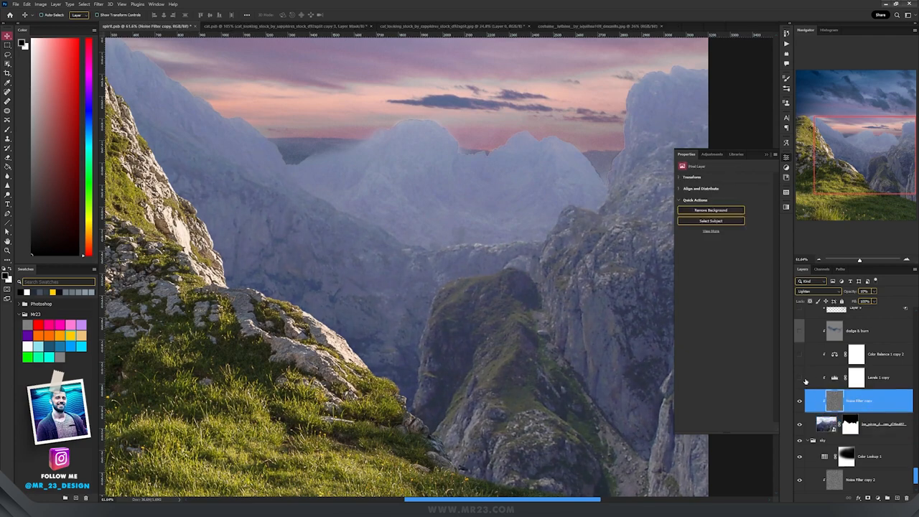
# Add a Levels adjustment darkening the mountains into a dusky purple mood
pyautogui.click(876, 376)
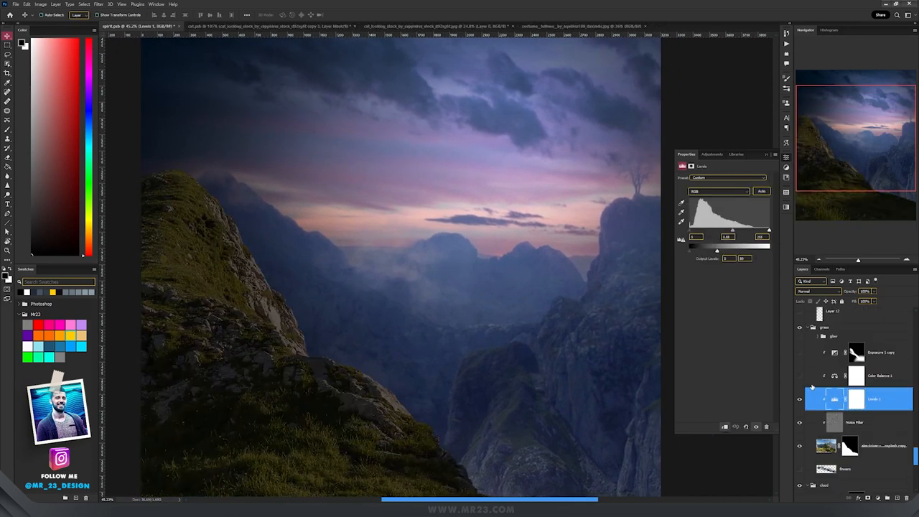
# Darken the cliff with a clipped Levels layer and push its shadows blue with Color Balance
pyautogui.click(879, 376)
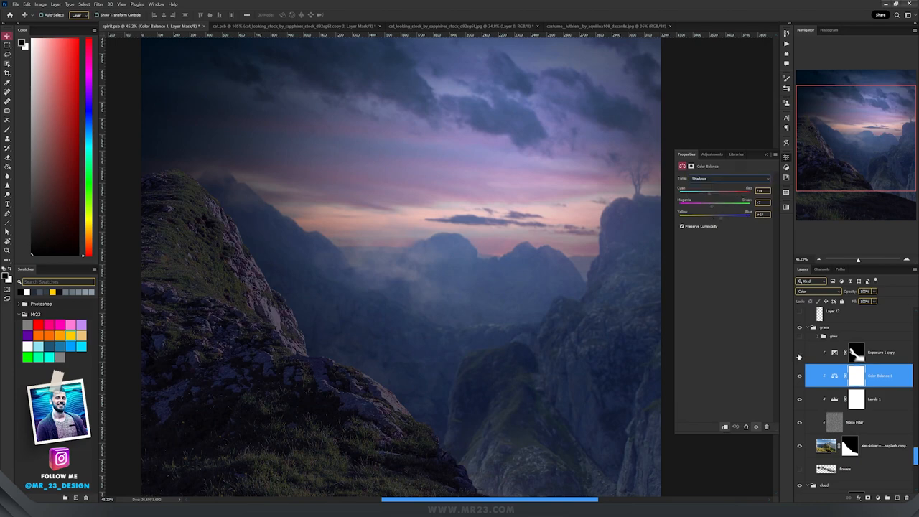
pyautogui.click(881, 353)
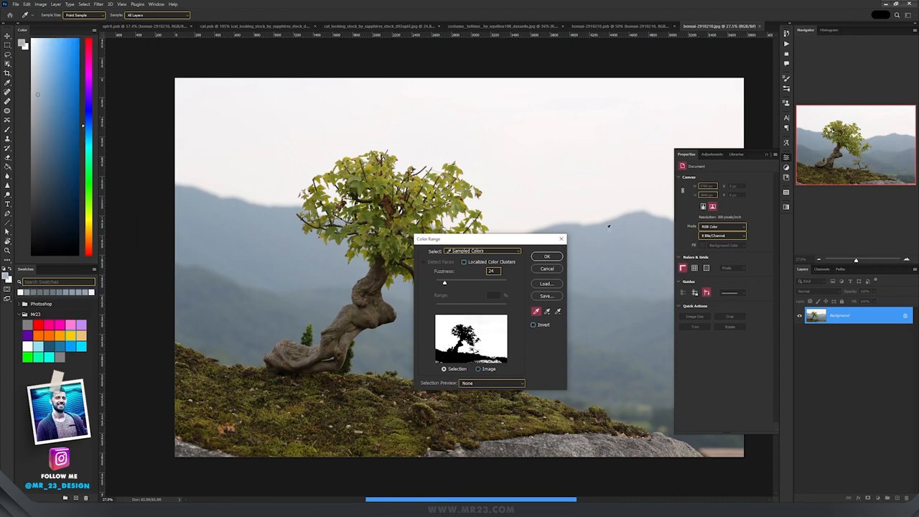
# Sample the sky in Color Range to isolate the twisted tree from its background
pyautogui.click(545, 255)
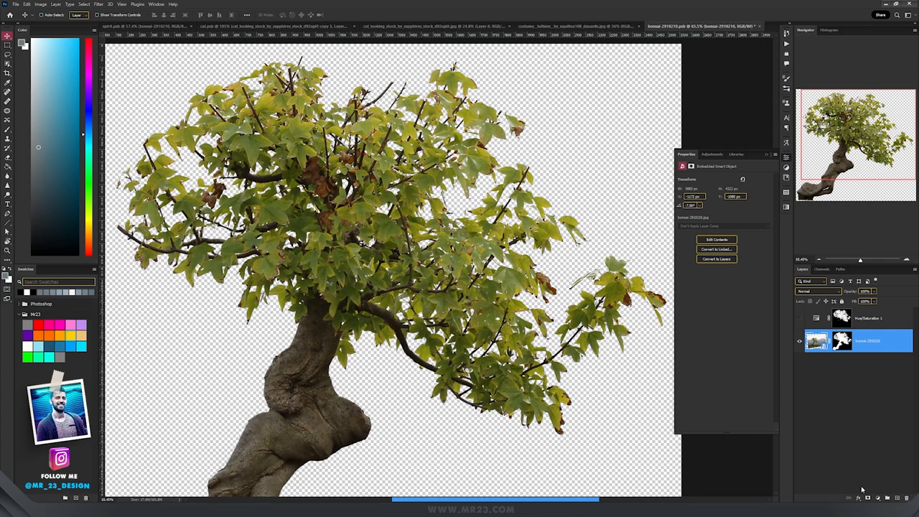
# Mask the tree onto the cliff and tint its shadows blue-purple with a clipped Color Balance
pyautogui.click(831, 319)
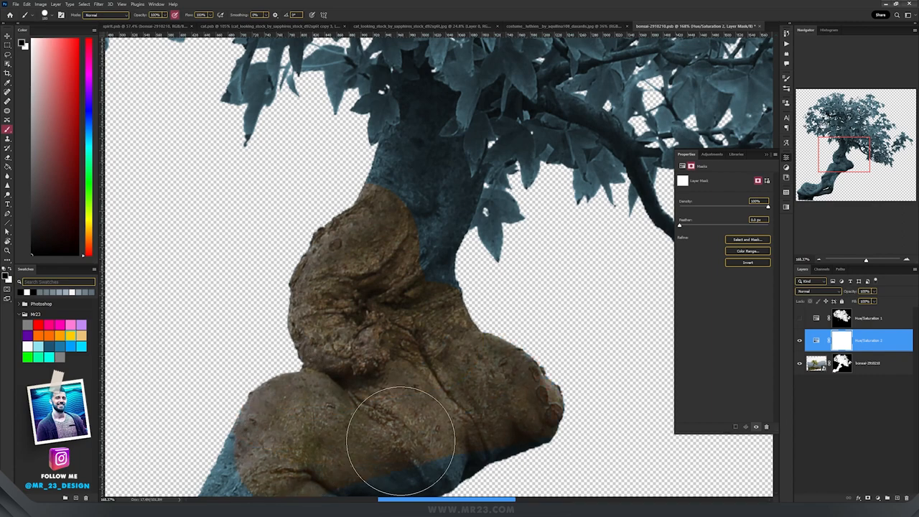
pyautogui.scroll(-3)
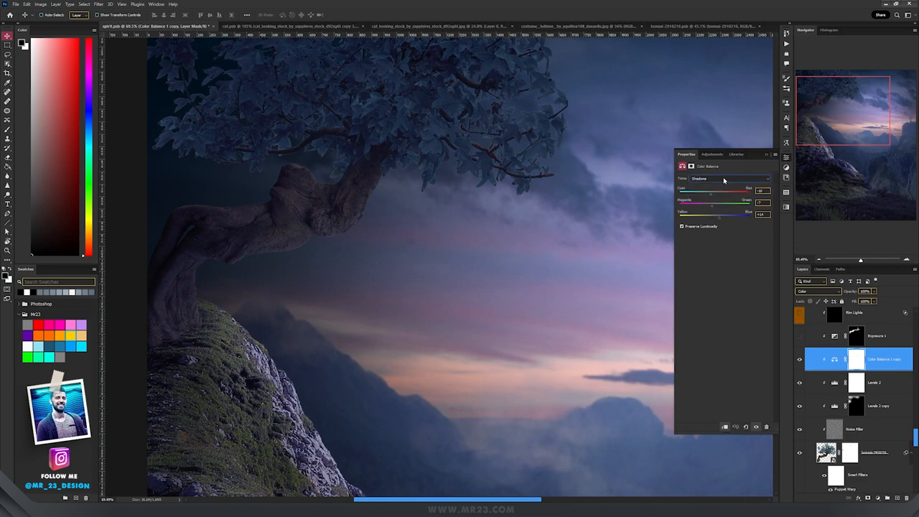
pyautogui.click(876, 336)
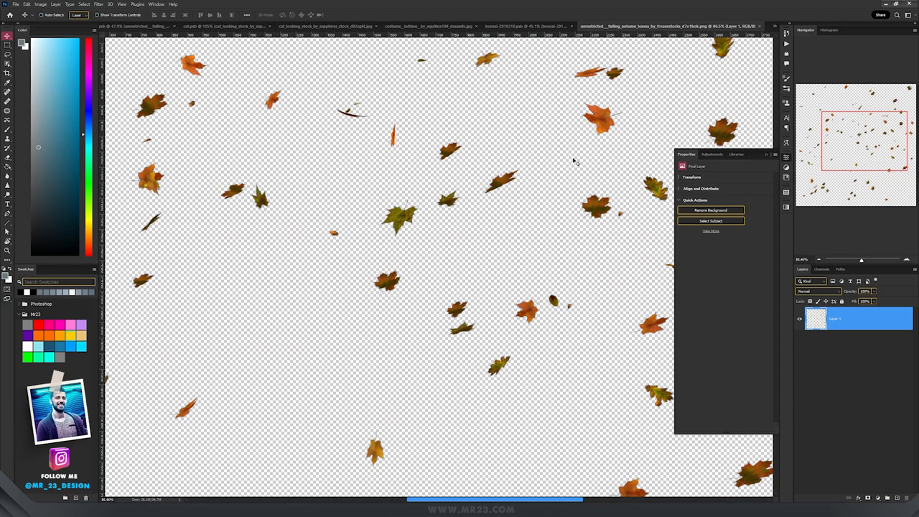
pyautogui.moveTo(432, 199)
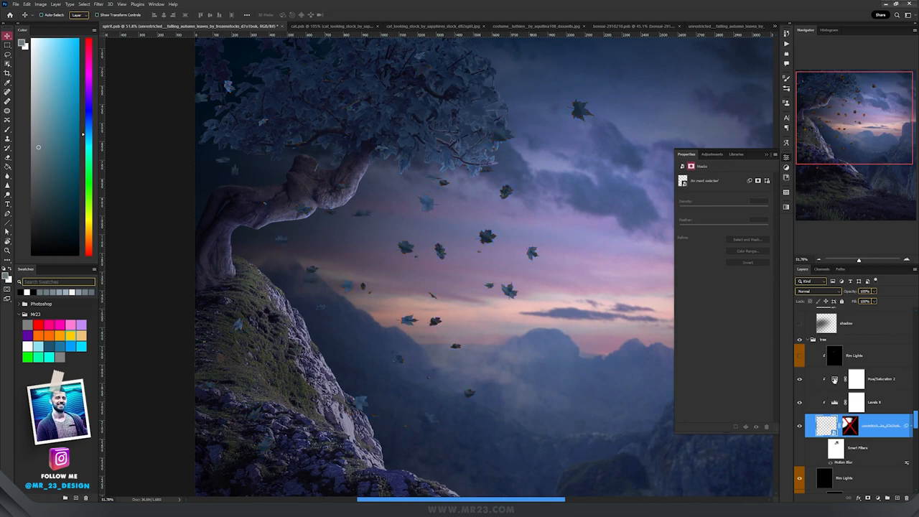
# Mask and adjust the falling leaves layer, then reach the blur filters for softening
pyautogui.click(870, 378)
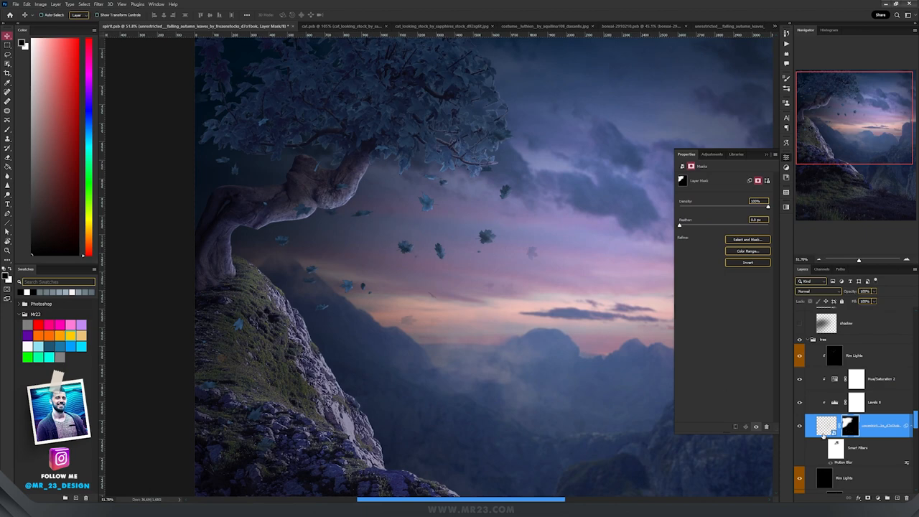
pyautogui.click(95, 5)
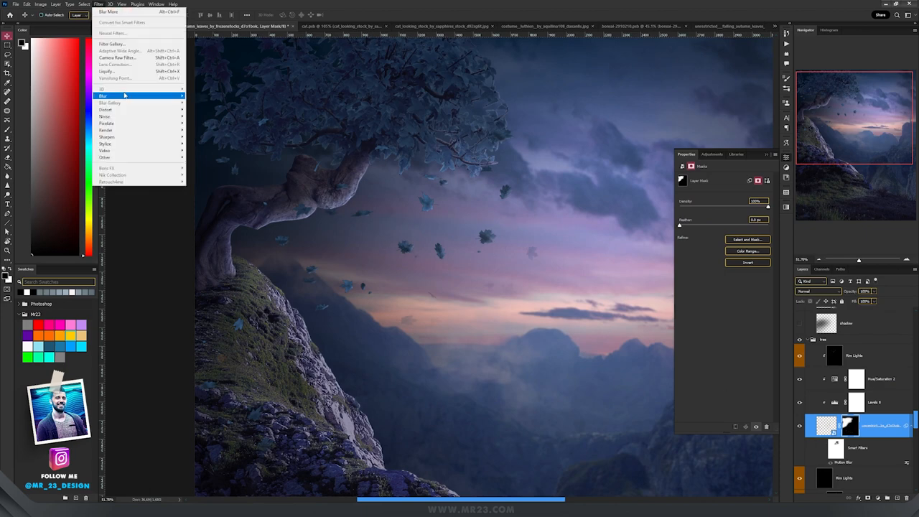
pyautogui.click(112, 113)
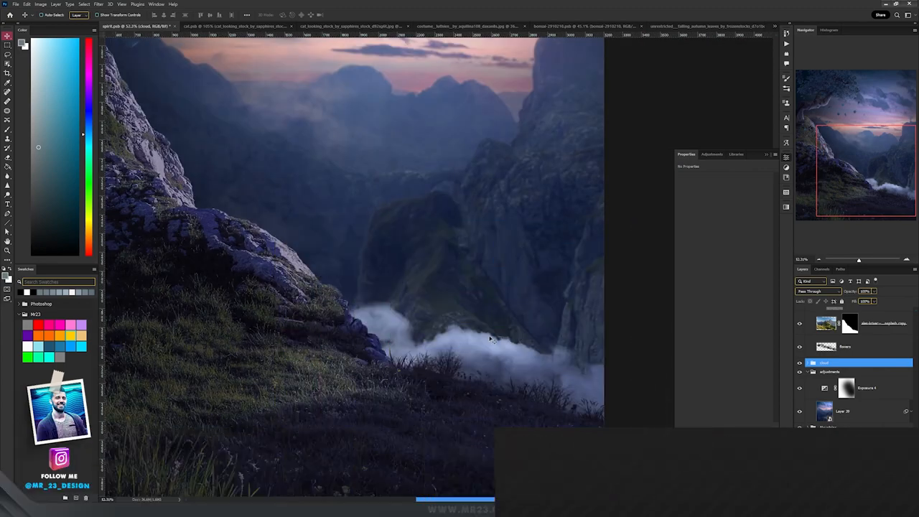
# Bring in the ginger cat photo beside the misty cliff composite
pyautogui.click(352, 28)
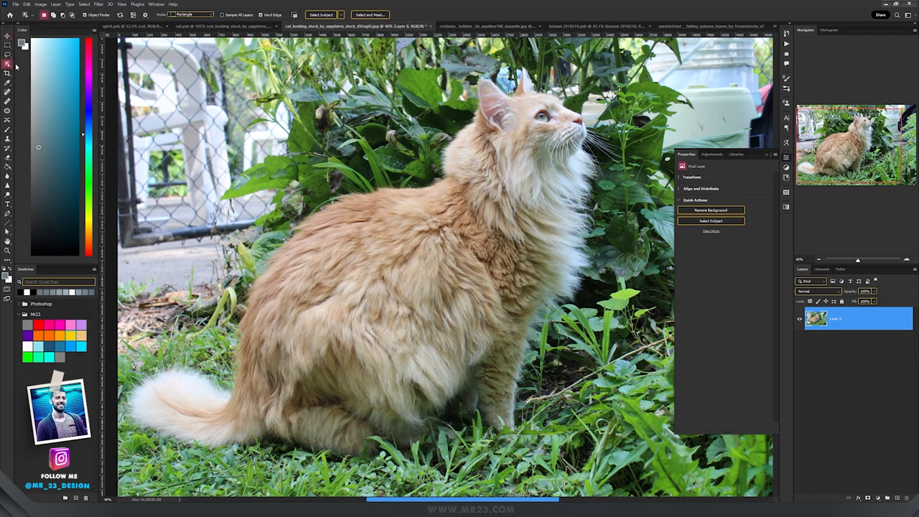
# Cut out the cat and clean its fluffy fur with Refine Edge and Refine Hair
pyautogui.click(709, 209)
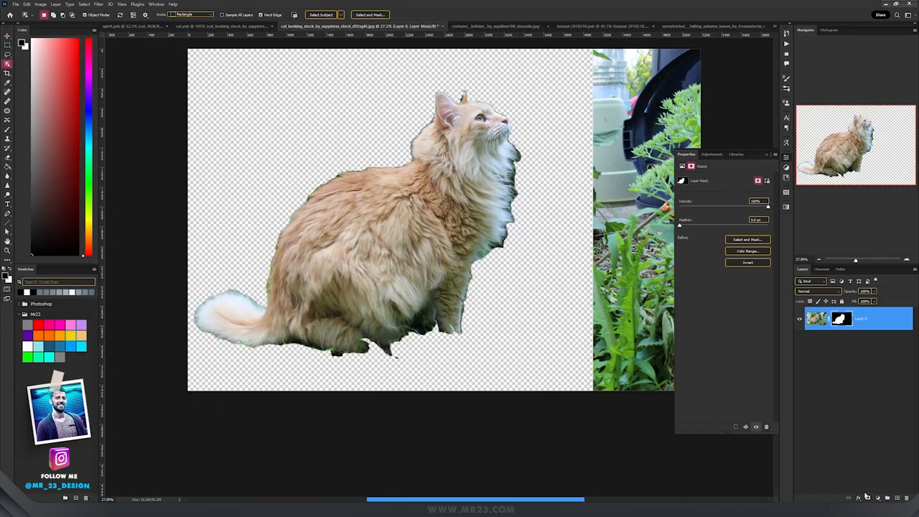
pyautogui.click(747, 238)
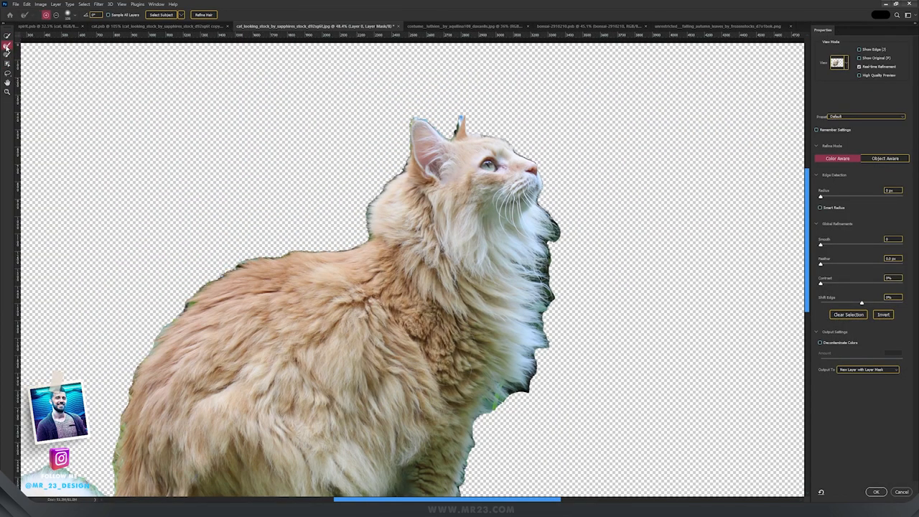
pyautogui.moveTo(6, 46)
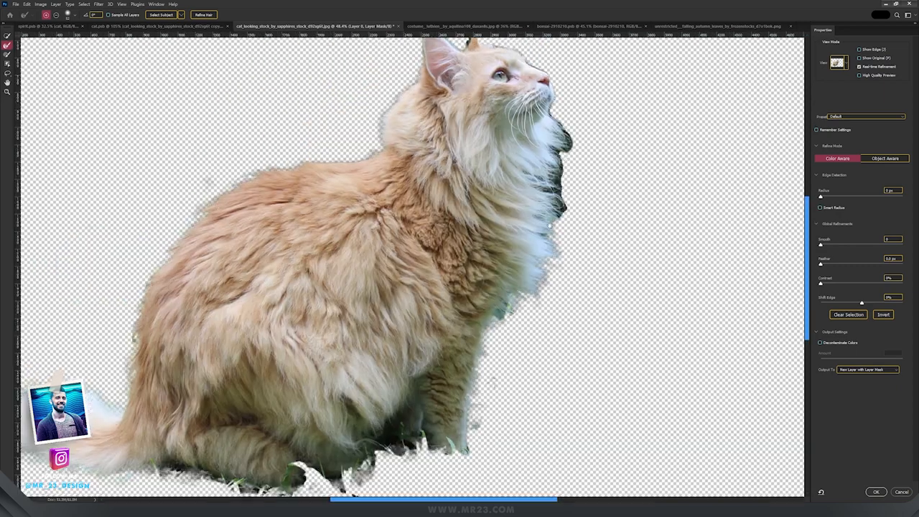
pyautogui.click(205, 15)
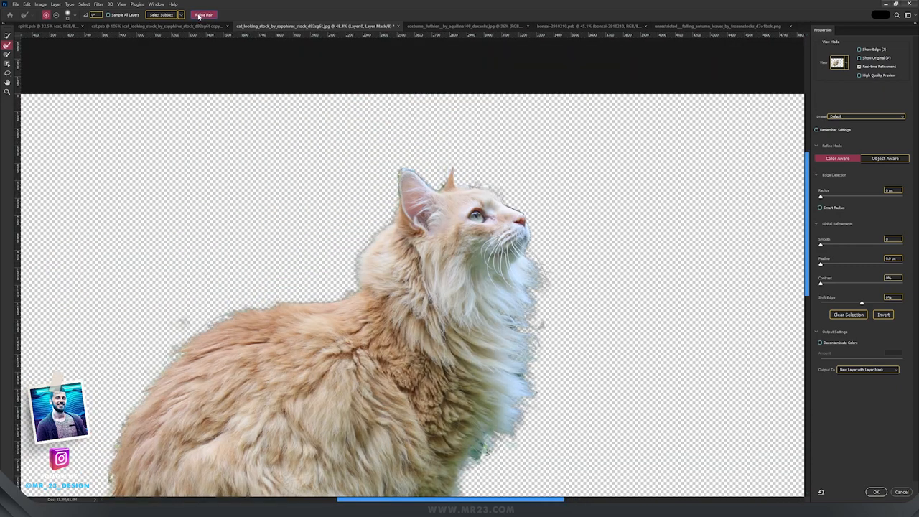
# Confirm the refined cat cut-out ready to move onto the night cliff
pyautogui.click(818, 342)
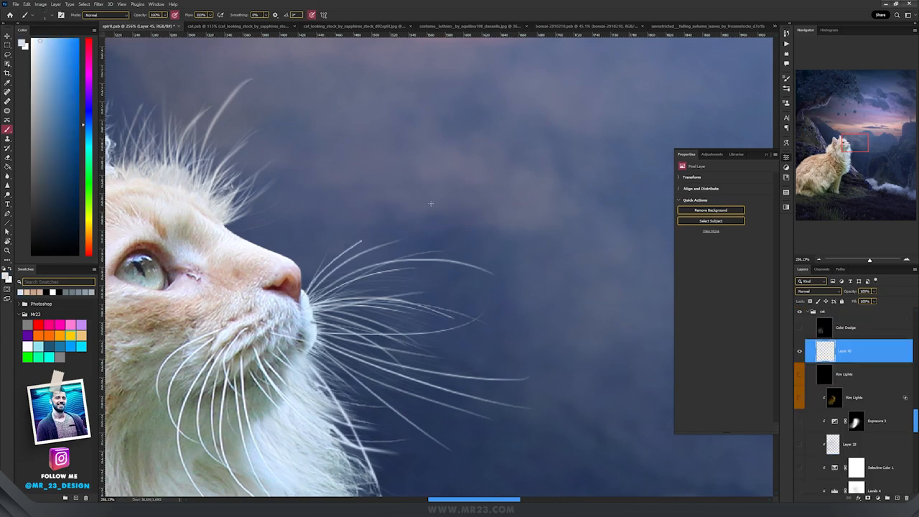
# Lower the cat's clipped Exposure and gamma so it sits darker and cooler on the cliff
pyautogui.moveTo(330, 312); pyautogui.dragTo(582, 256)
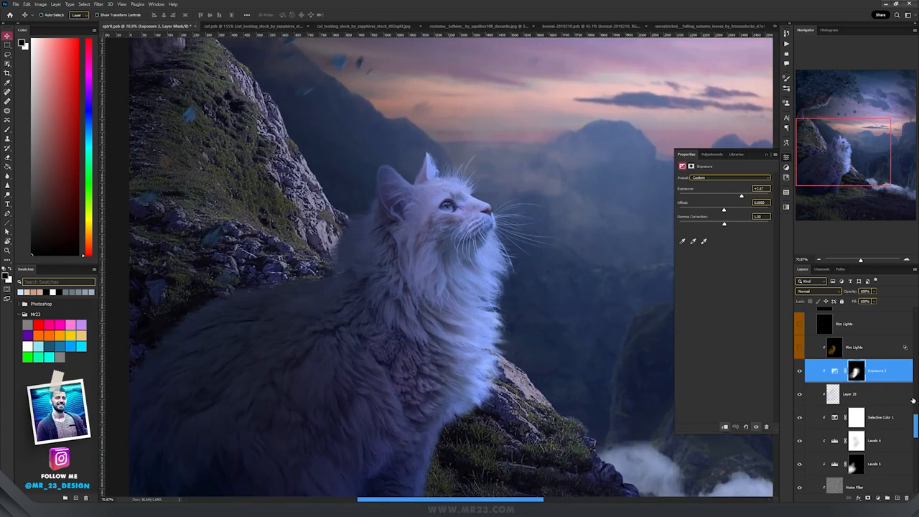
pyautogui.click(861, 346)
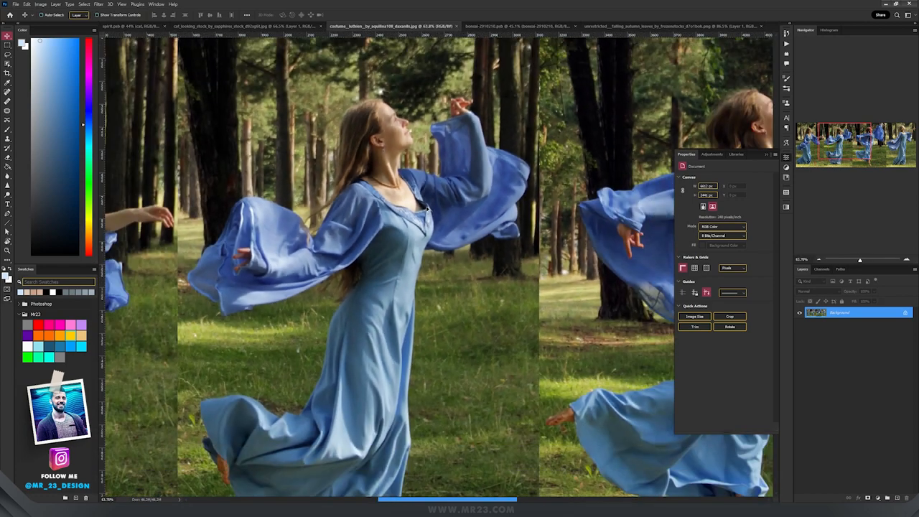
# Cut the woman in the blue dress out of her photo with Remove Background
pyautogui.click(136, 26)
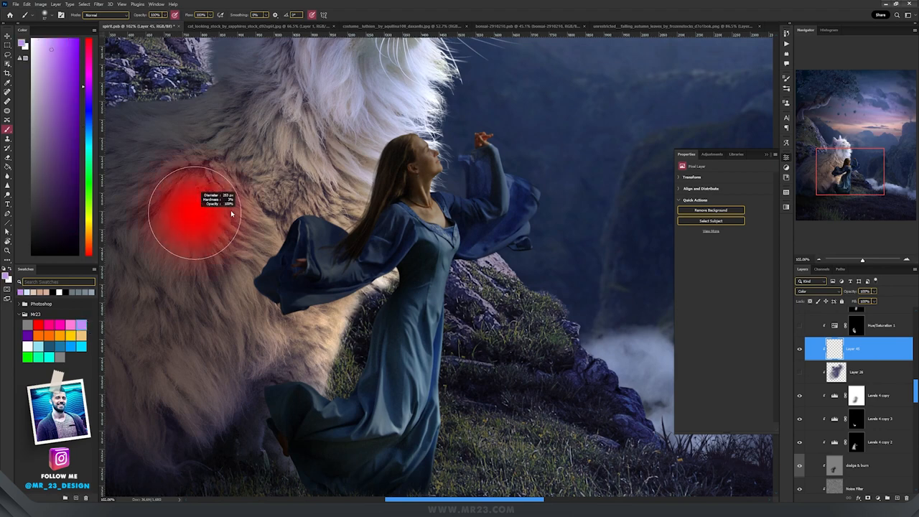
# Paint purple over the blue dress on a Color-mode layer
pyautogui.moveTo(201, 208); pyautogui.dragTo(431, 258)
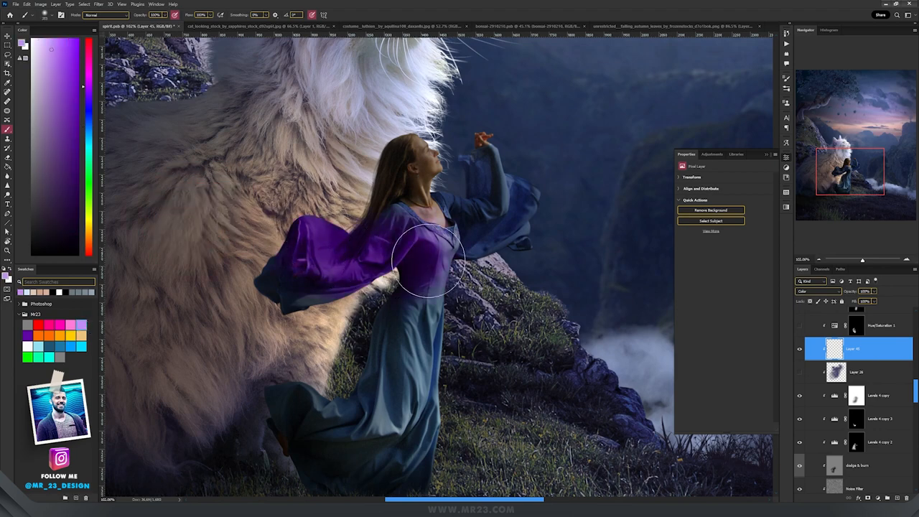
pyautogui.moveTo(430, 258); pyautogui.dragTo(390, 459)
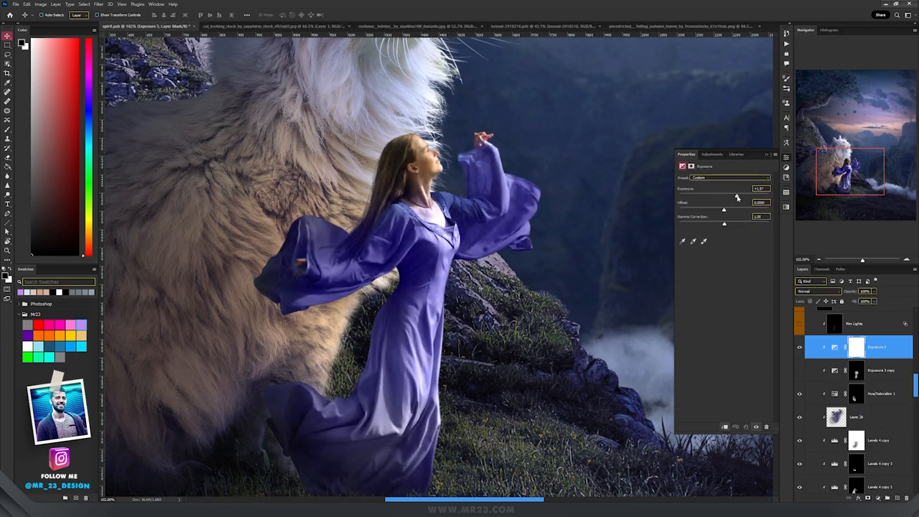
# Darken the woman with a clipped Exposure layer, masking it off her raised arm
pyautogui.click(851, 346)
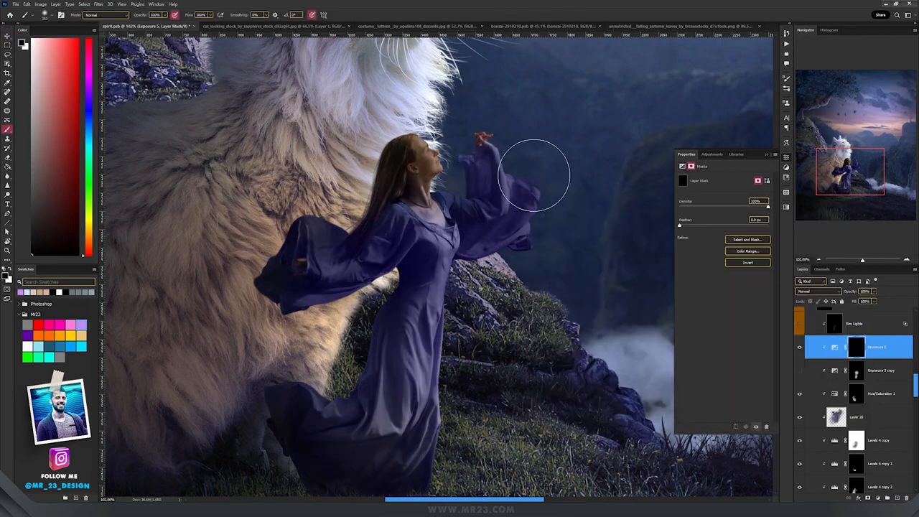
pyautogui.moveTo(534, 175); pyautogui.dragTo(466, 302)
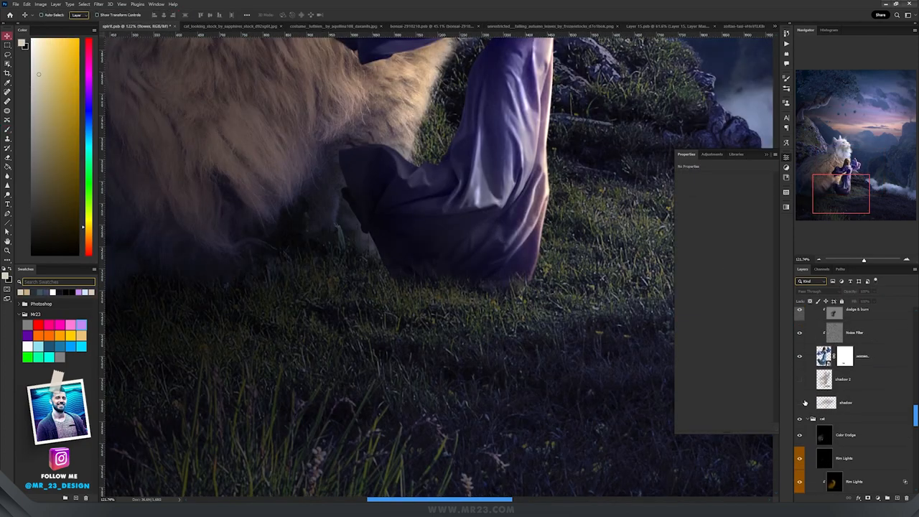
# Add a new layer for soft black shadows beneath the cat and the dress
pyautogui.click(844, 402)
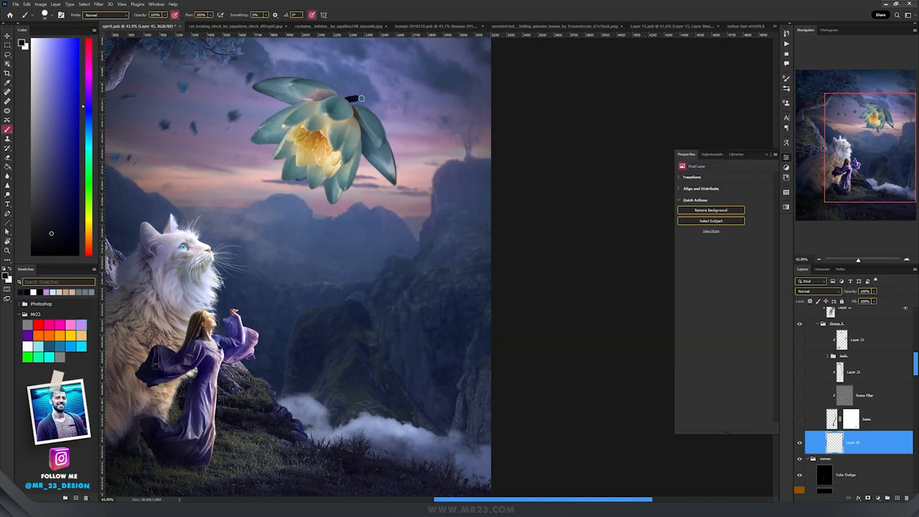
# Position the curved stem image under the floating flower head
pyautogui.moveTo(359, 98); pyautogui.dragTo(382, 244)
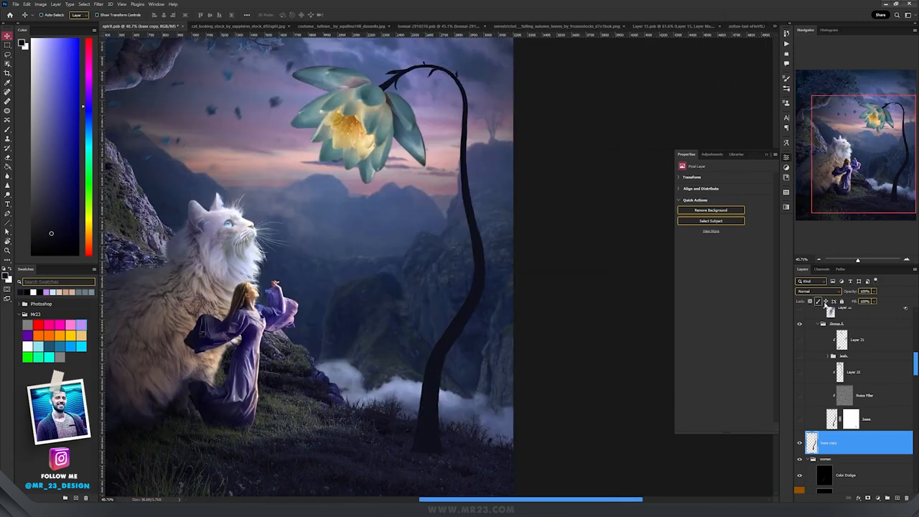
pyautogui.moveTo(810, 301)
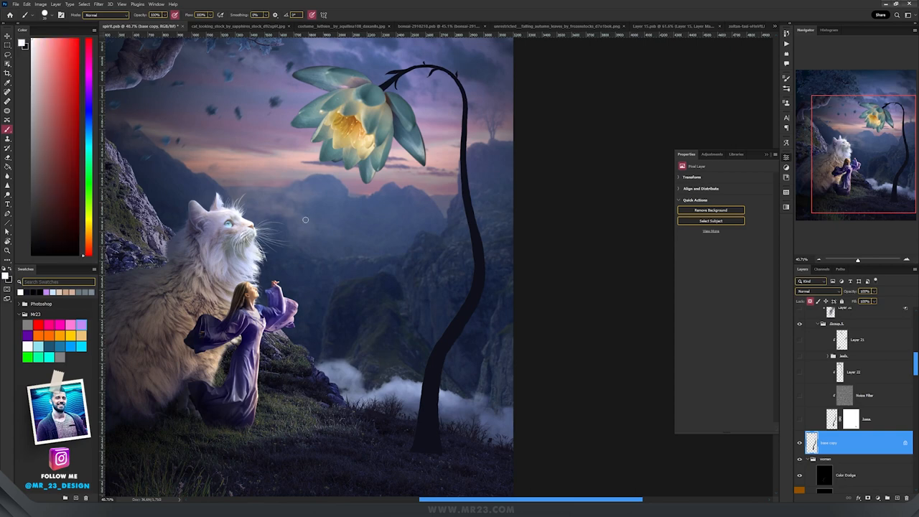
pyautogui.moveTo(462, 230)
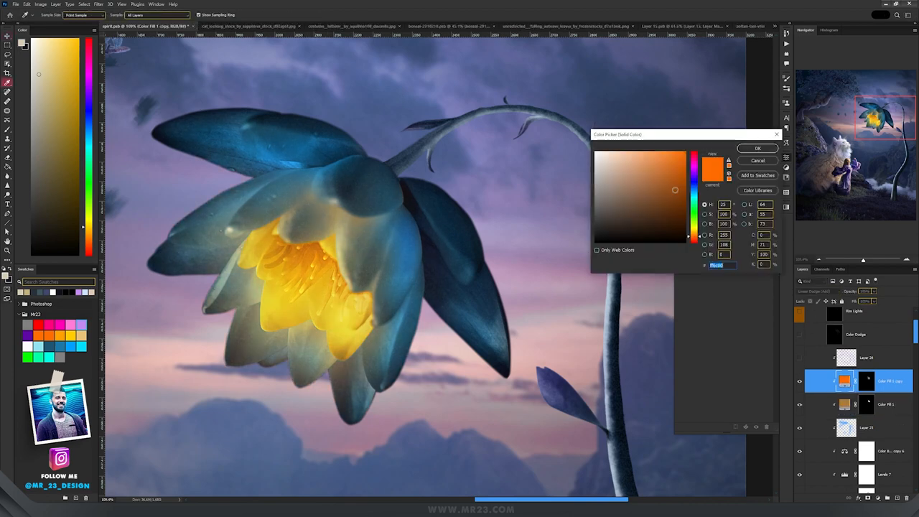
# Confirm the orange Color Dodge glow colour and mask it to the flower centre
pyautogui.click(757, 146)
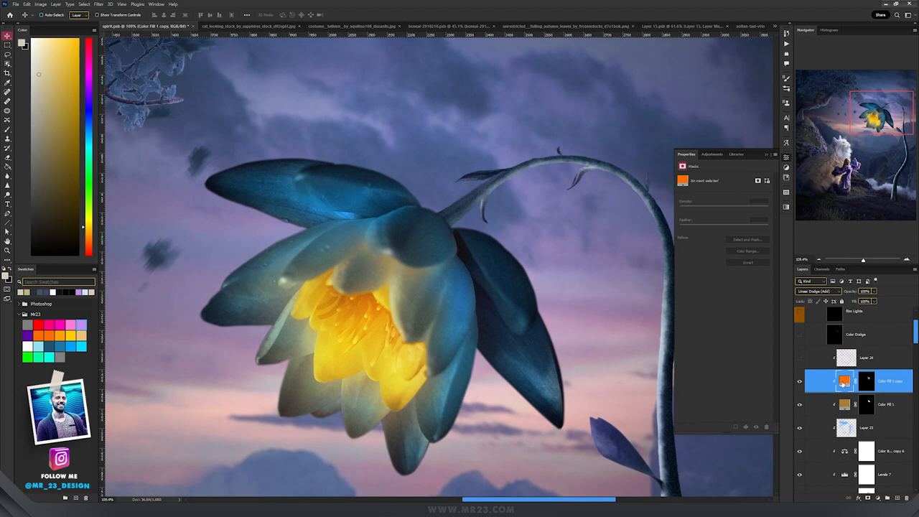
pyautogui.click(861, 359)
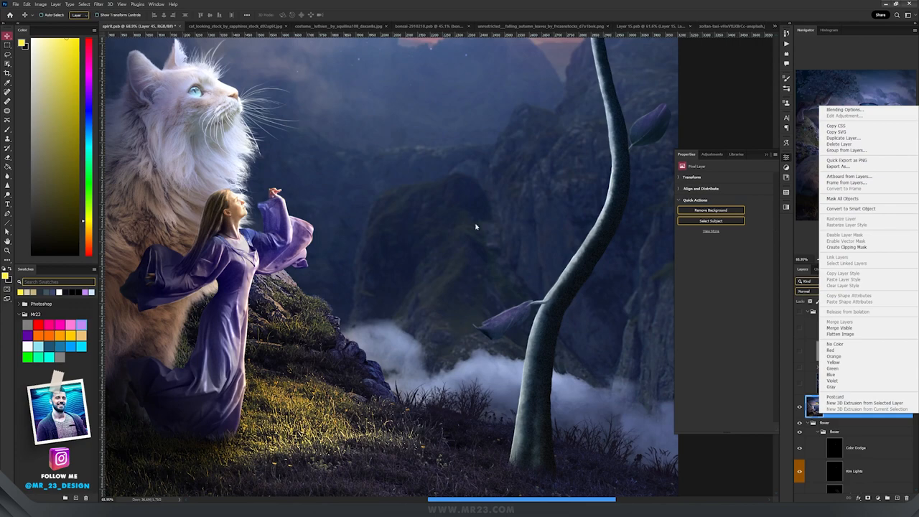
# Convert the merged composite to a smart object and bring it into Camera Raw's Basic panel
pyautogui.click(97, 6)
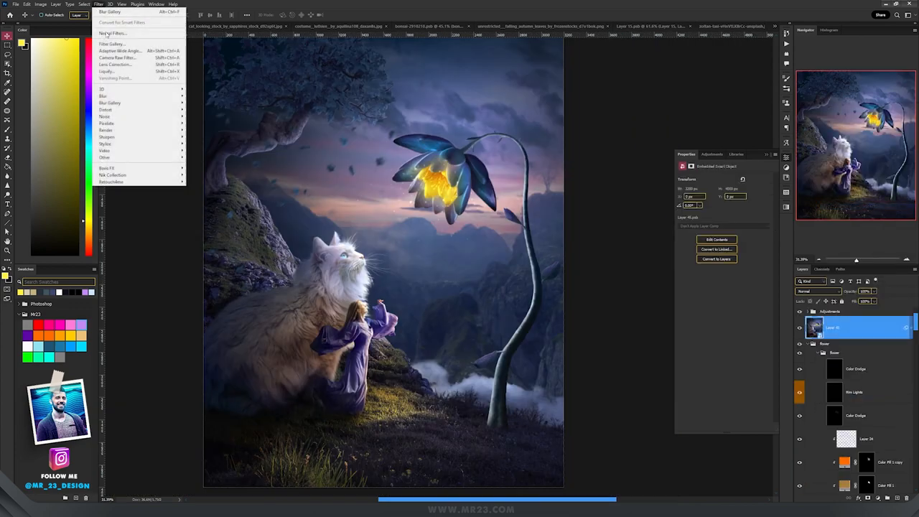
pyautogui.click(112, 58)
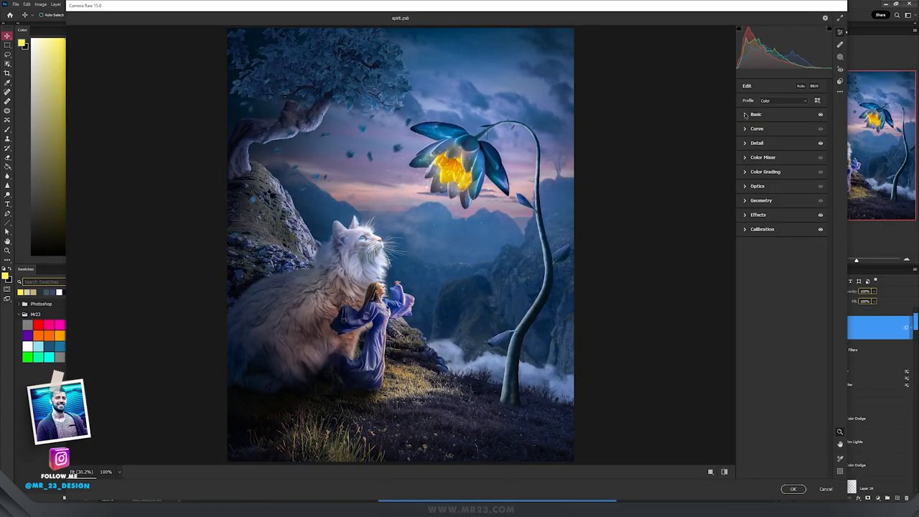
pyautogui.click(755, 115)
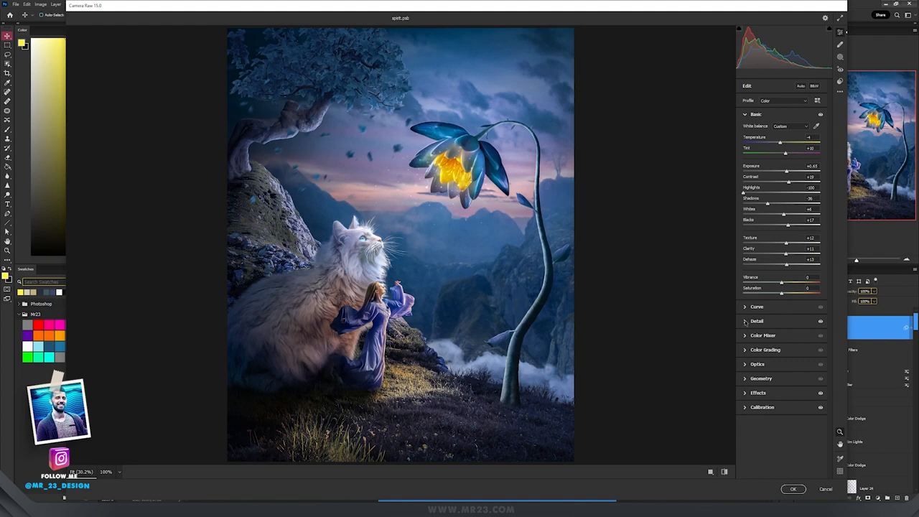